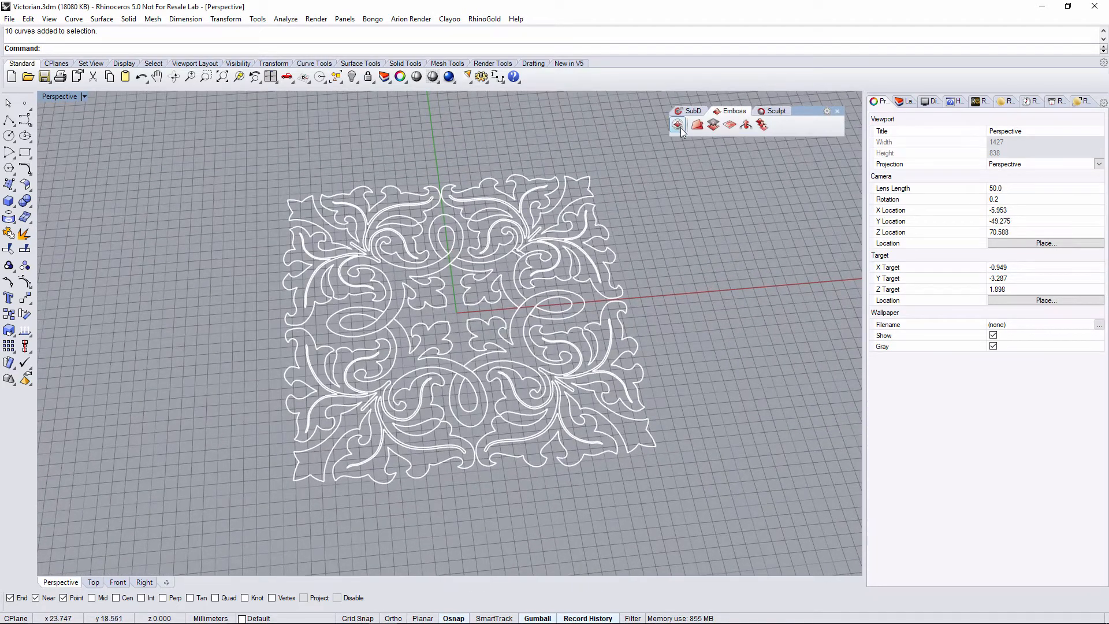
Start a new Emboss project from the 10 filigree curves as a 34 × 36 core
left_click(677, 125)
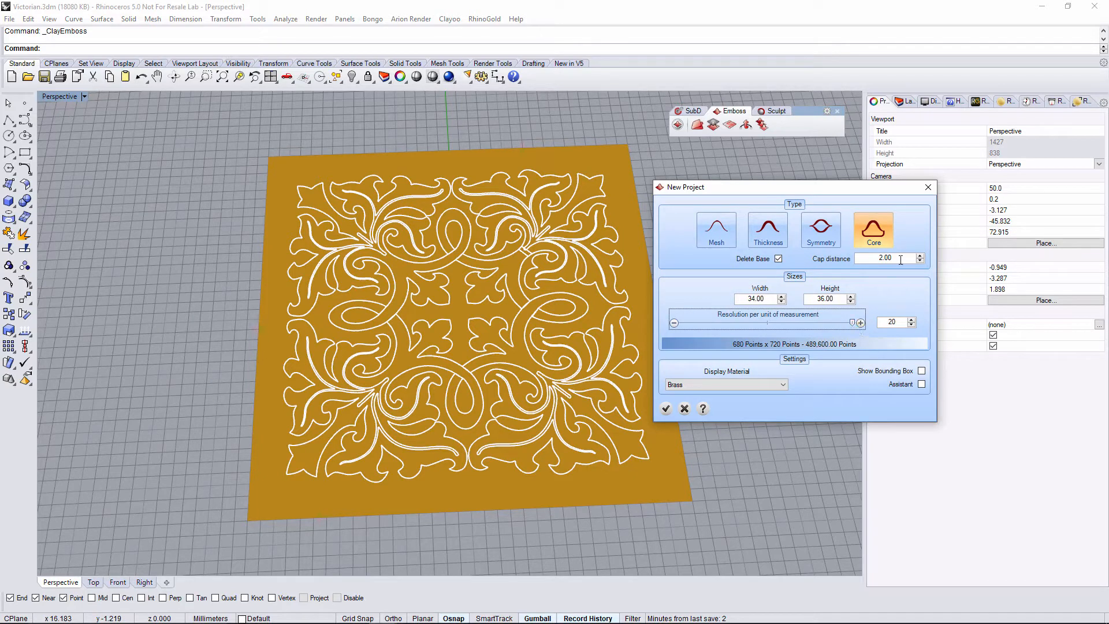
Create the emboss project and open the first operation's settings to assign the curves
left_click(665, 409)
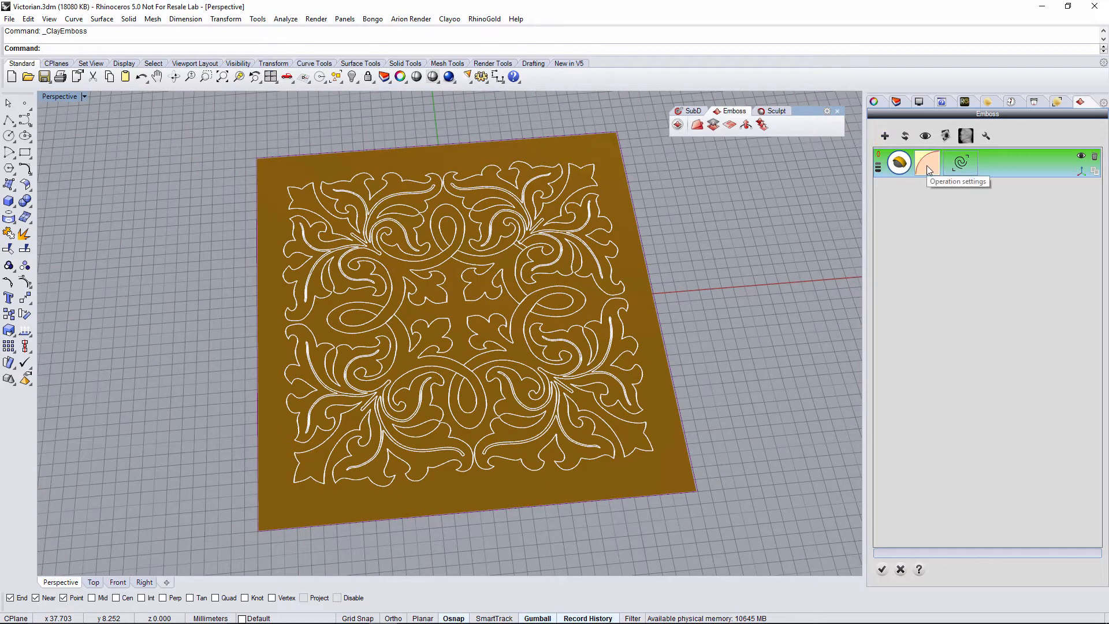
left_click(927, 164)
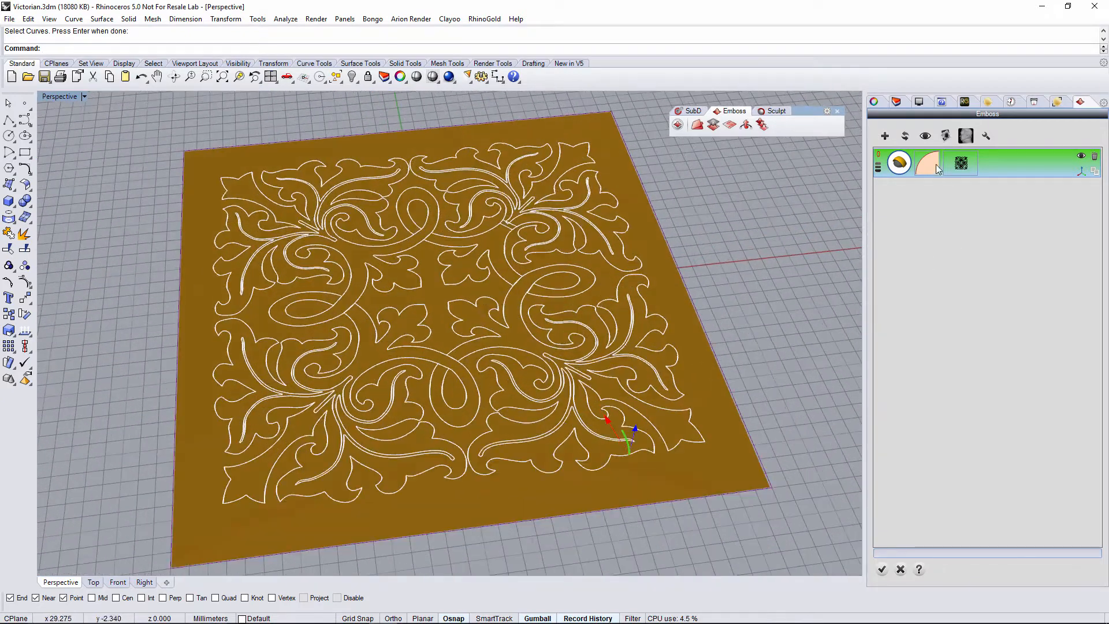
Generate the raised gold relief mesh from the selected filigree curves
left_click(928, 162)
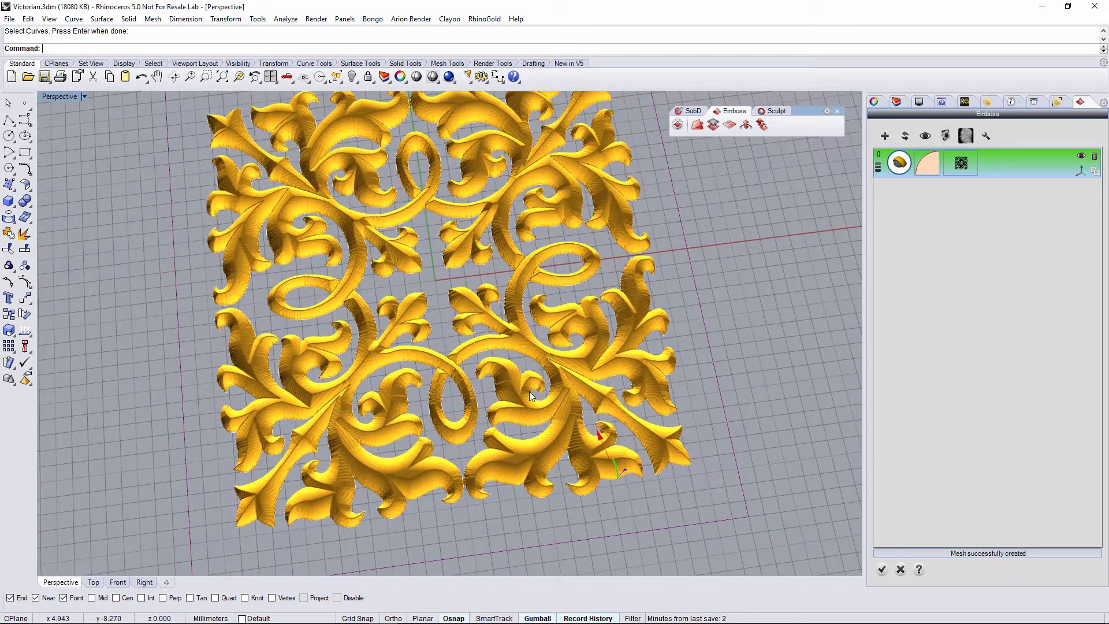
scroll("down", 3)
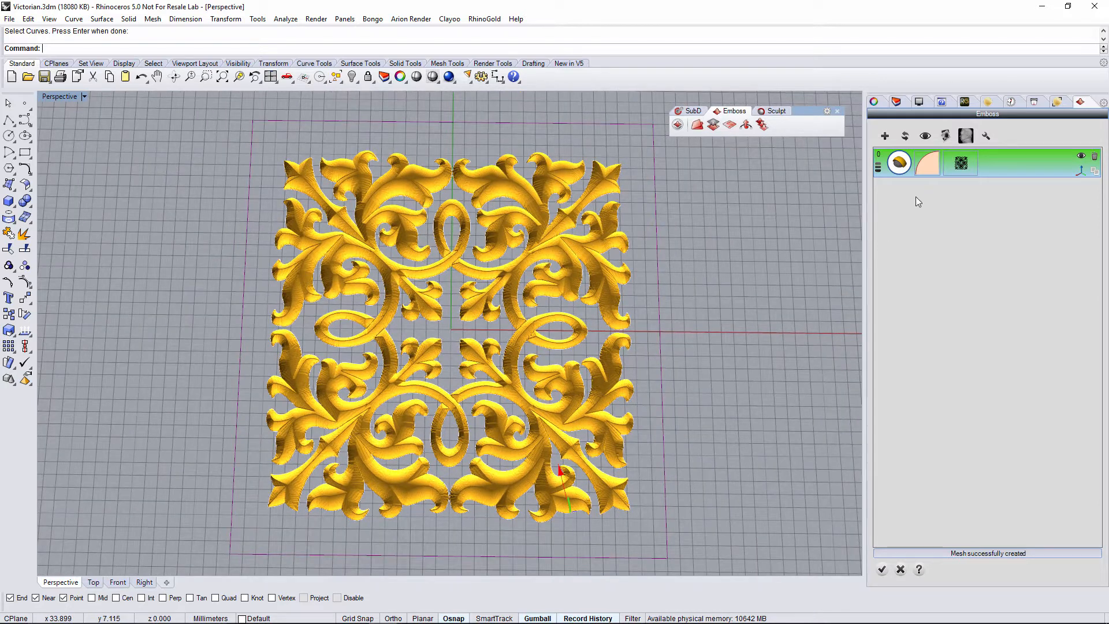
Add smooth and groove-curve operations to the emboss stack
left_click(1080, 169)
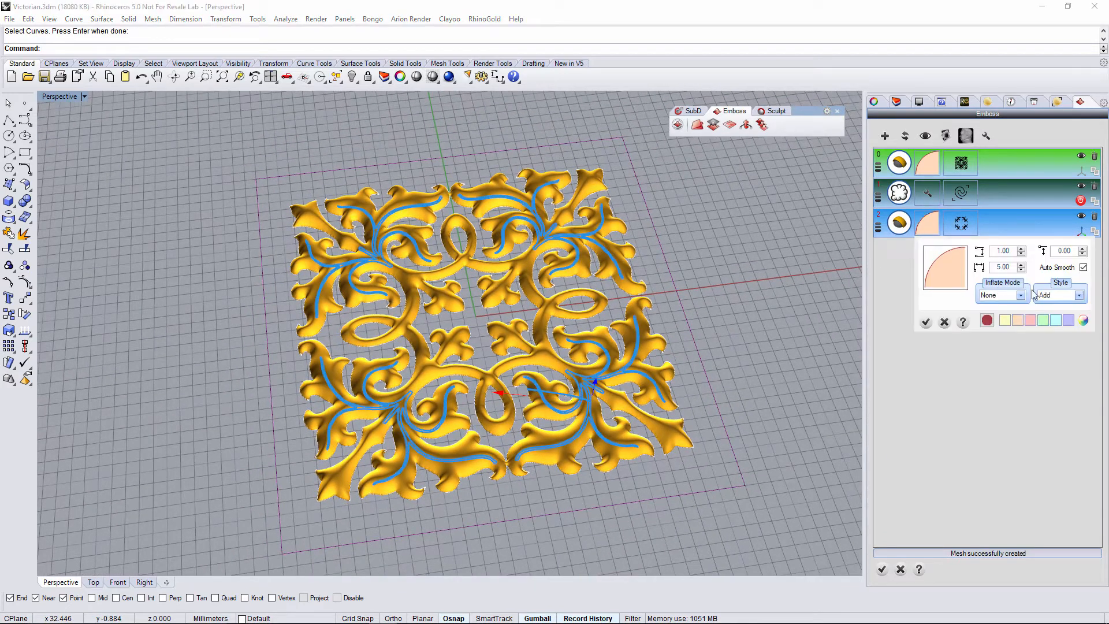
Apply the groove operation settings and recompute the relief with all three operations
left_click(1076, 294)
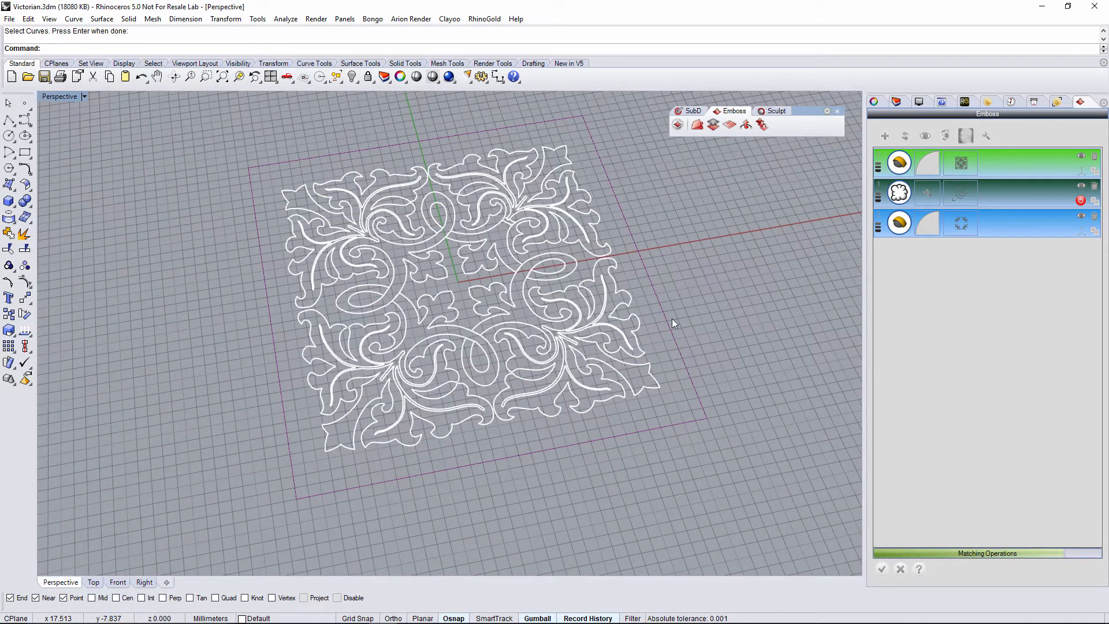
mouse_move(662, 313)
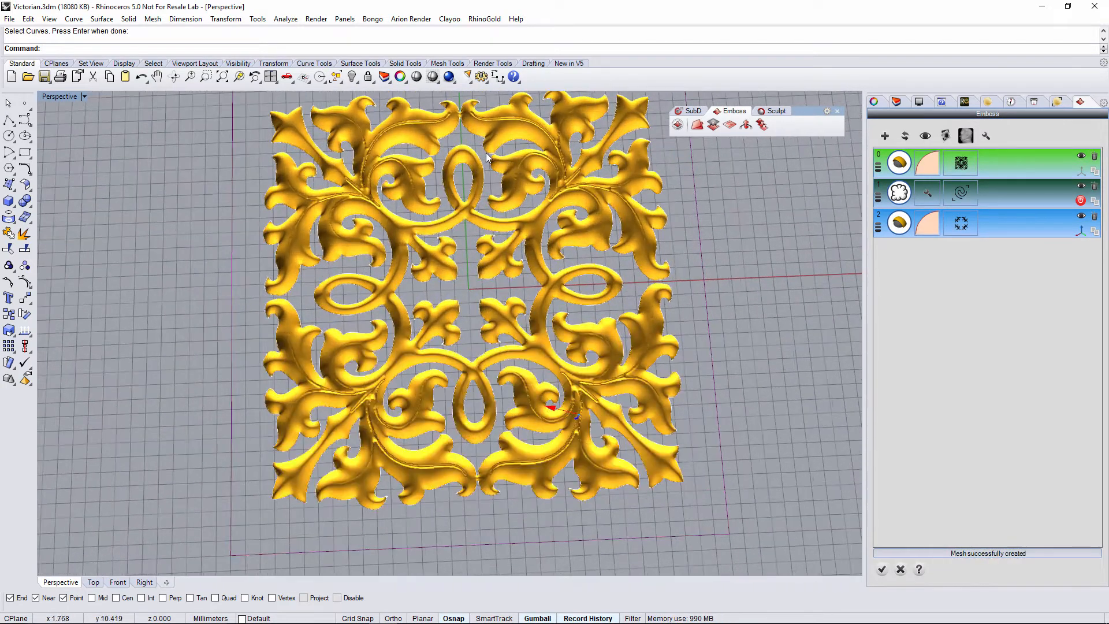
Reopen the groove operation's profile settings to subtract with values 0.30 and 0.17
left_click_drag(488, 283, 495, 248)
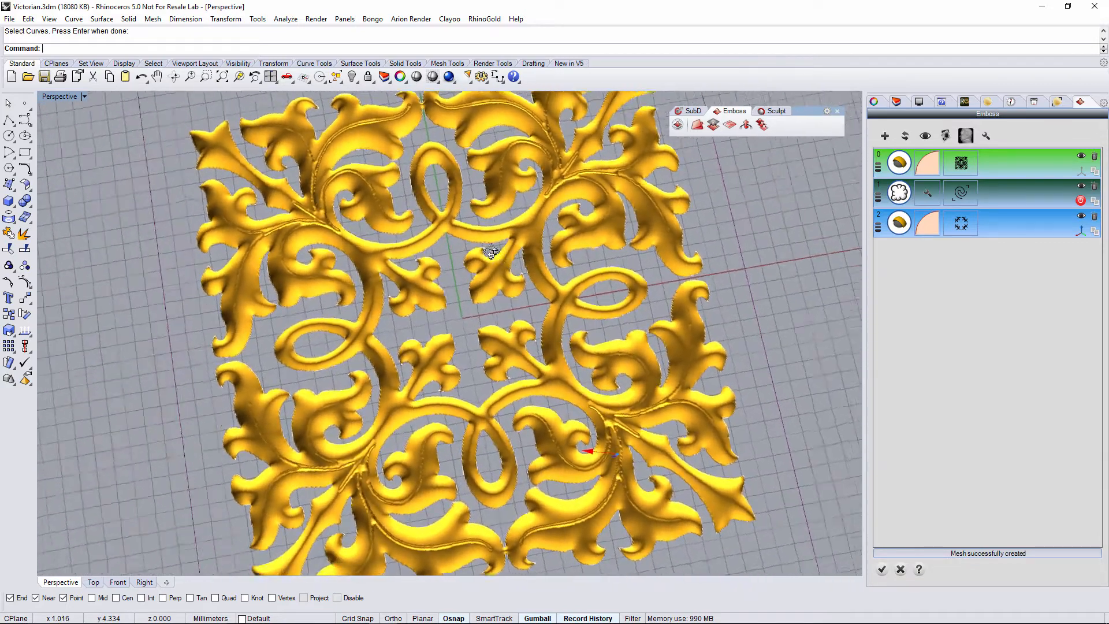
left_click_drag(491, 251, 424, 406)
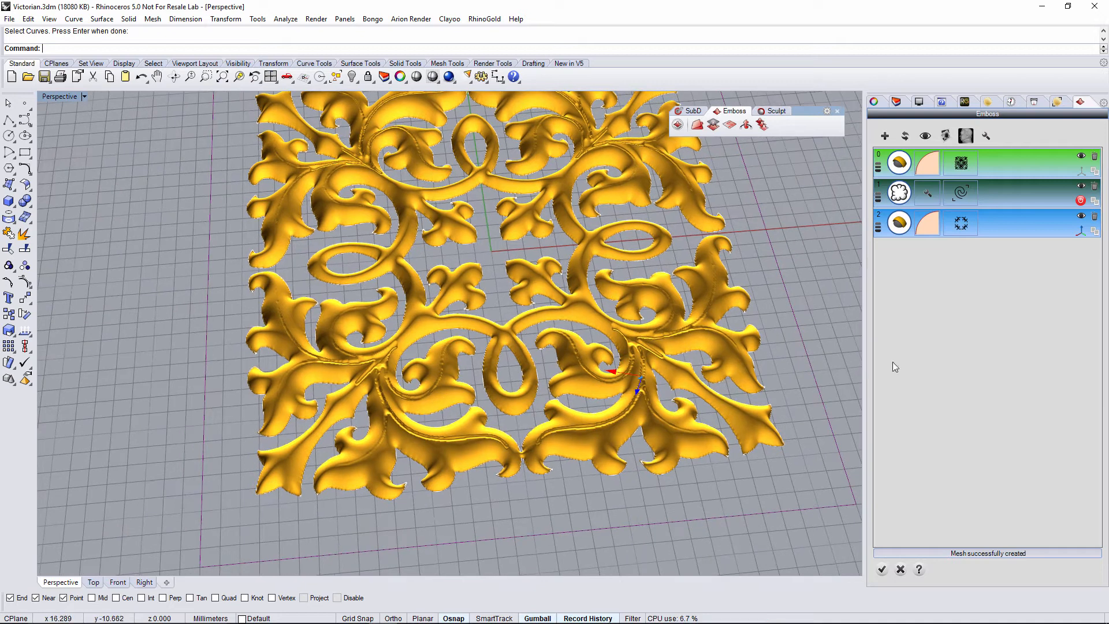
left_click(927, 223)
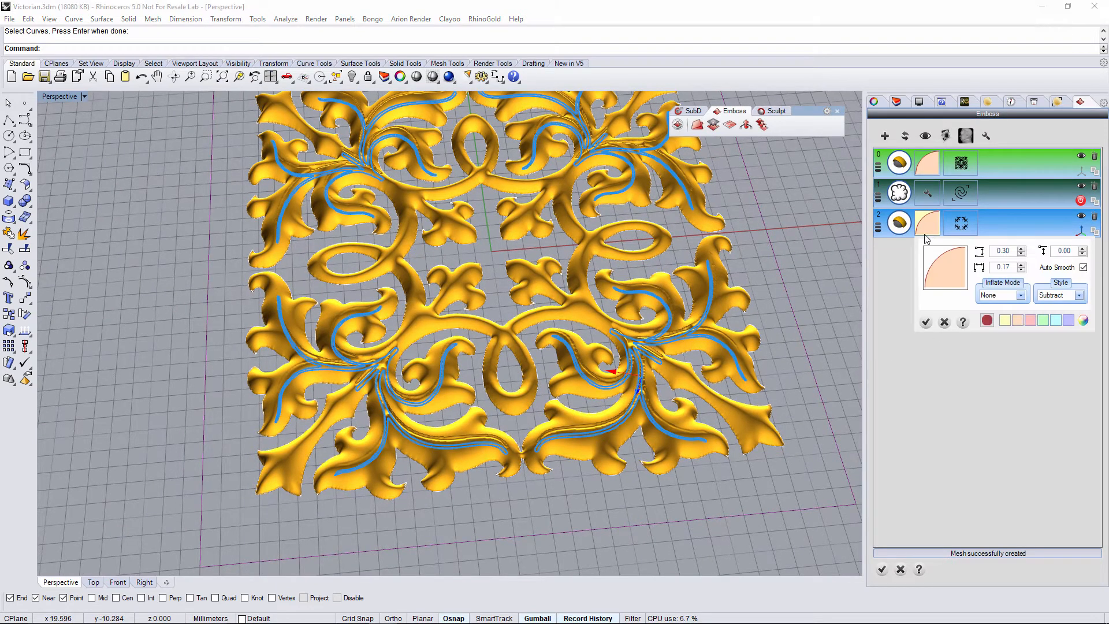
Finish the emboss, adding the grooved relief mesh, and orbit to review it
left_click(926, 322)
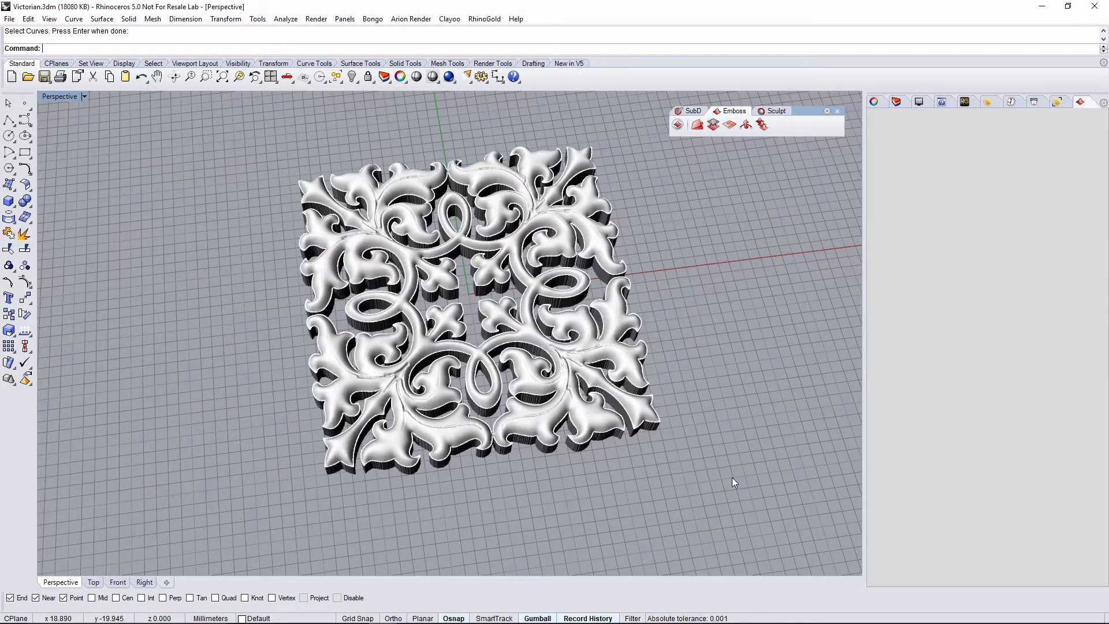
left_click_drag(734, 482, 491, 382)
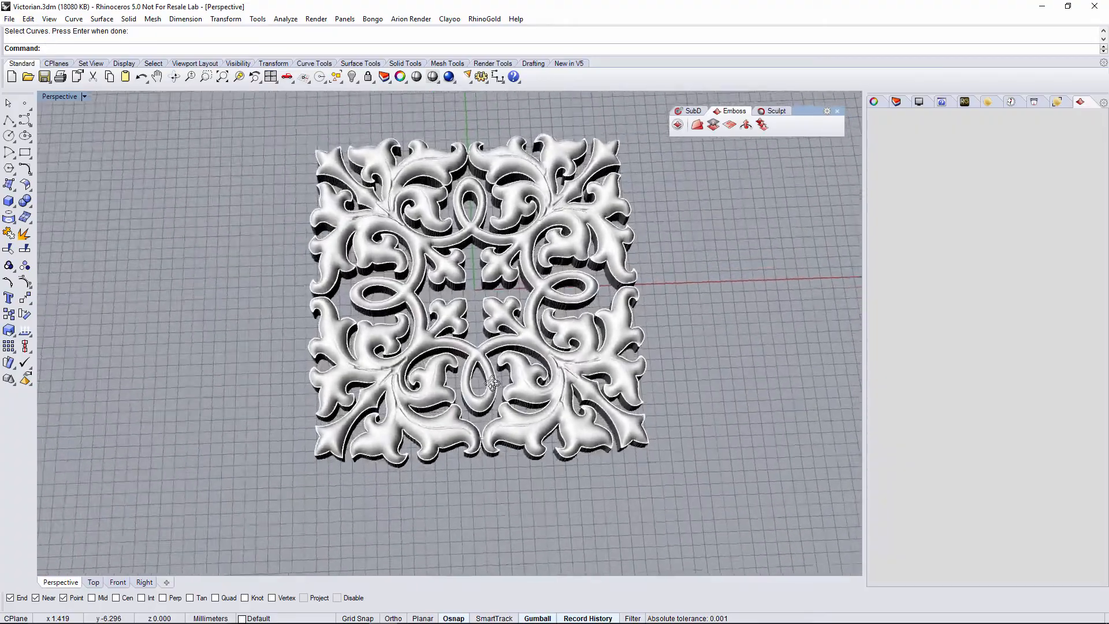